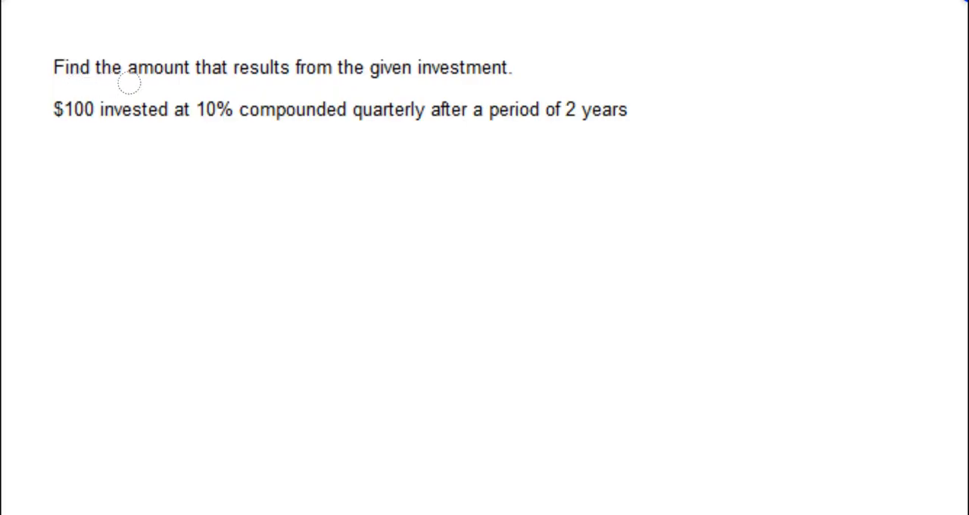
{"action": "mouse_move", "coordinate": [442, 82]}
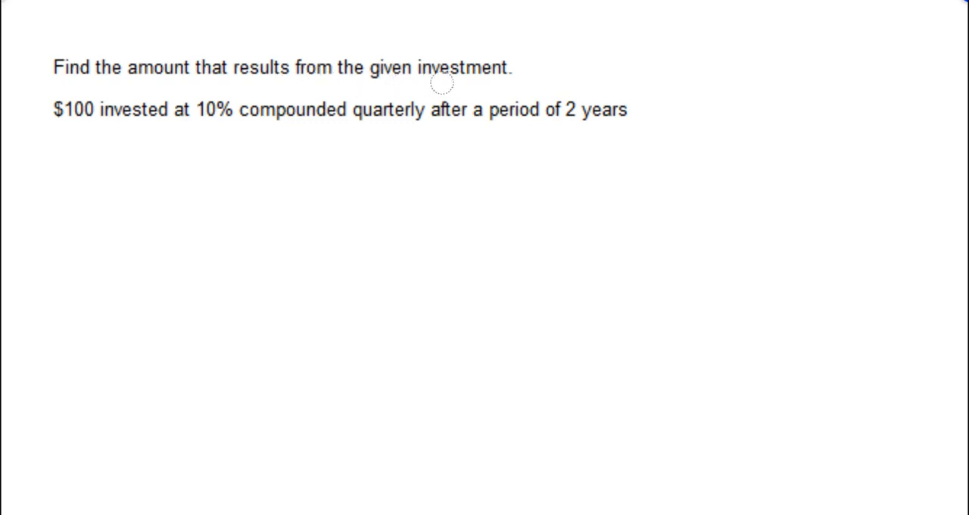
{"action": "mouse_move", "coordinate": [110, 130]}
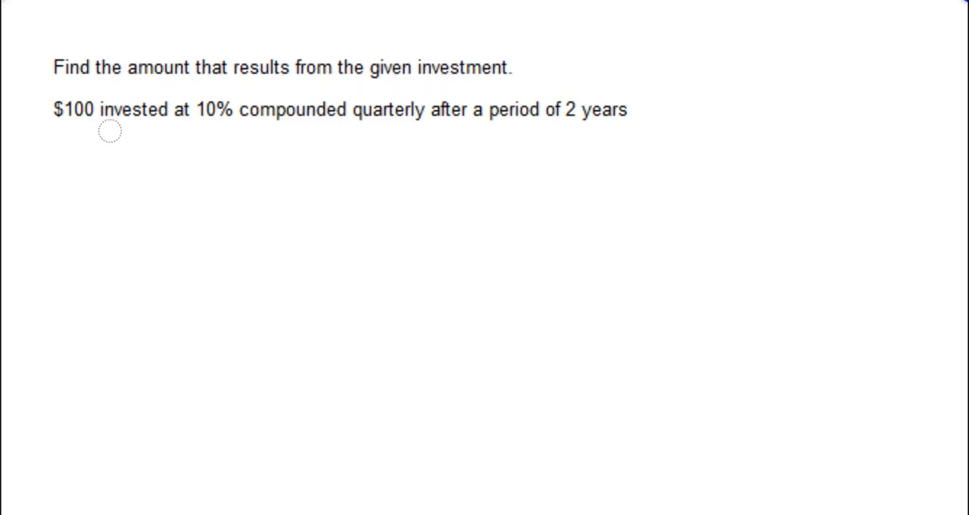
{"action": "mouse_move", "coordinate": [305, 131]}
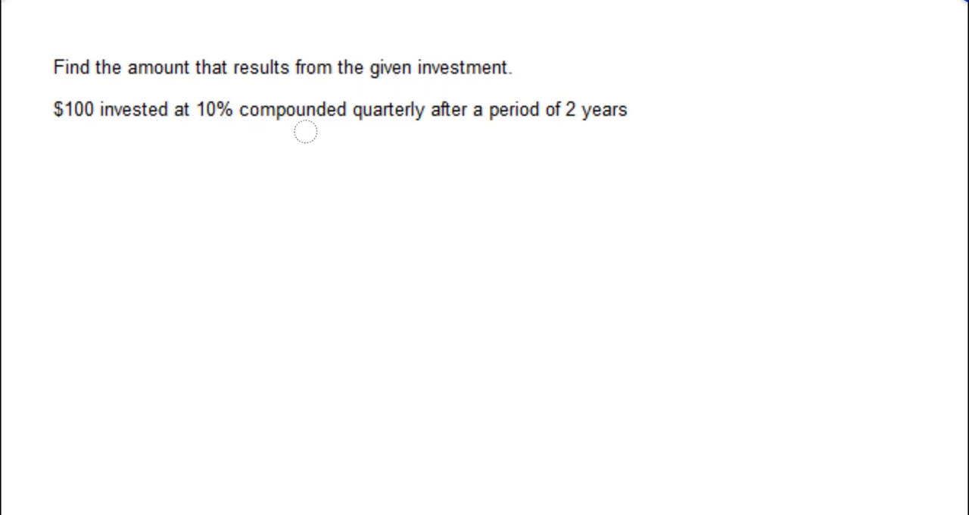
{"action": "mouse_move", "coordinate": [587, 138]}
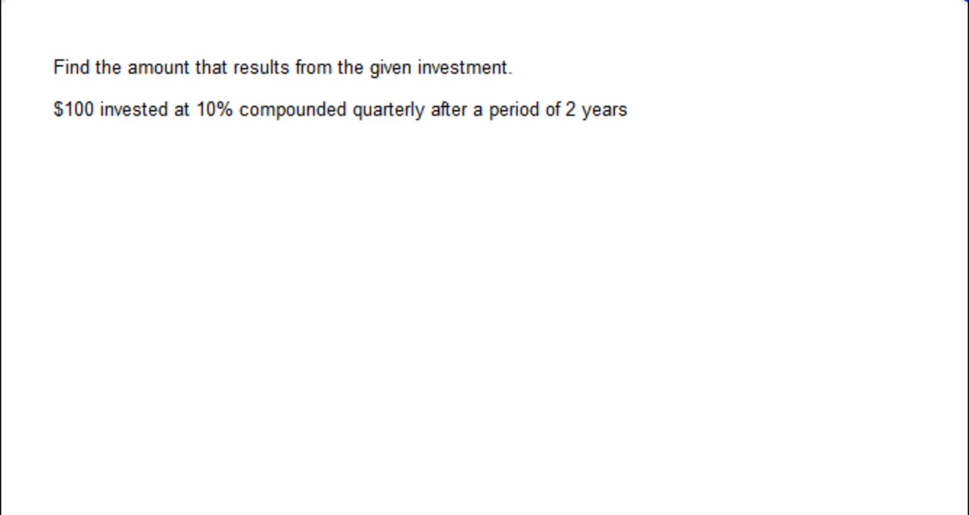
- Highlight 'compounded quarterly' in the problem statement
{"action": "left_click_drag", "start_coordinate": [242, 109], "coordinate": [424, 109]}
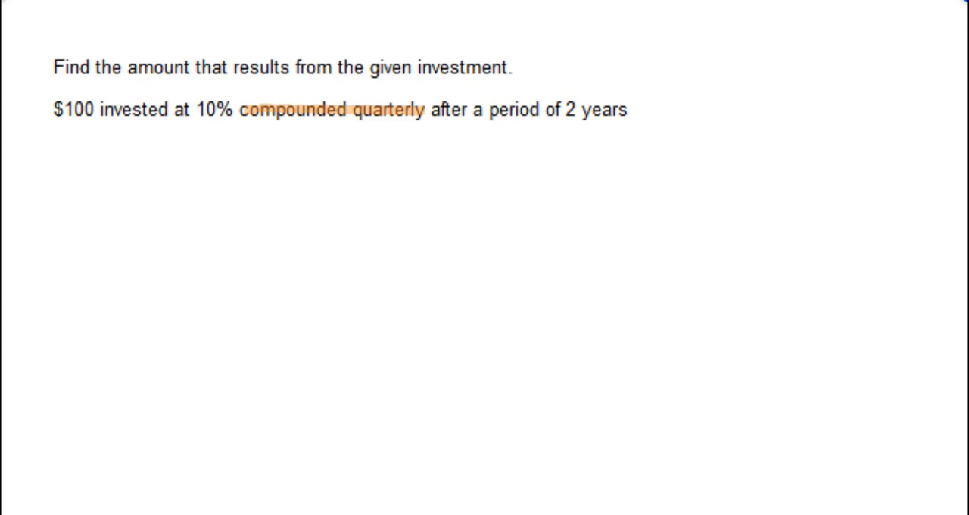
{"action": "left_click_drag", "start_coordinate": [78, 203], "coordinate": [109, 163]}
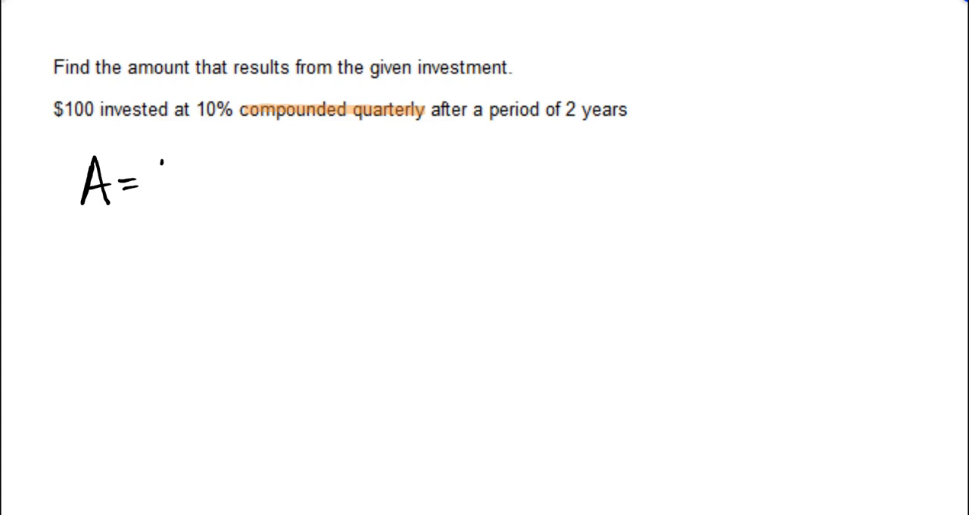
- Handwrite the formula A = P(1 + r/n)^nt
{"action": "type", "text": "P(1+ r/n)^nt"}
{"action": "type", "text": "P=1"}
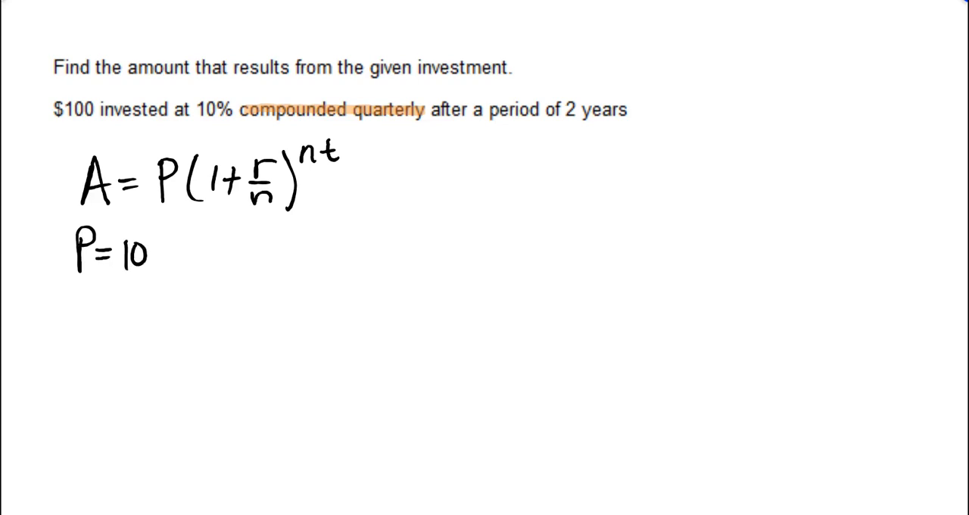
- List the values P = 100, r = 10% = .1, n = 4 and t = 2
{"action": "type", "text": "0"}
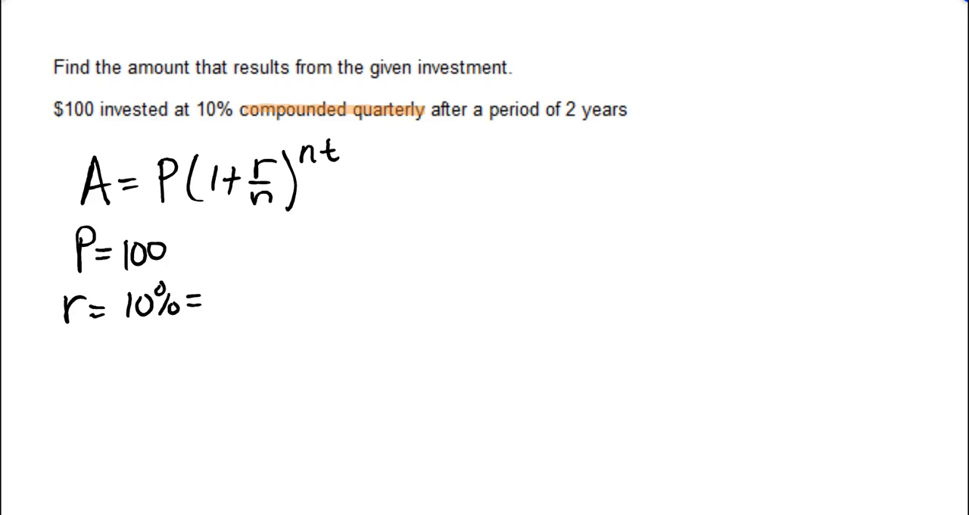
{"action": "type", "text": ".01"}
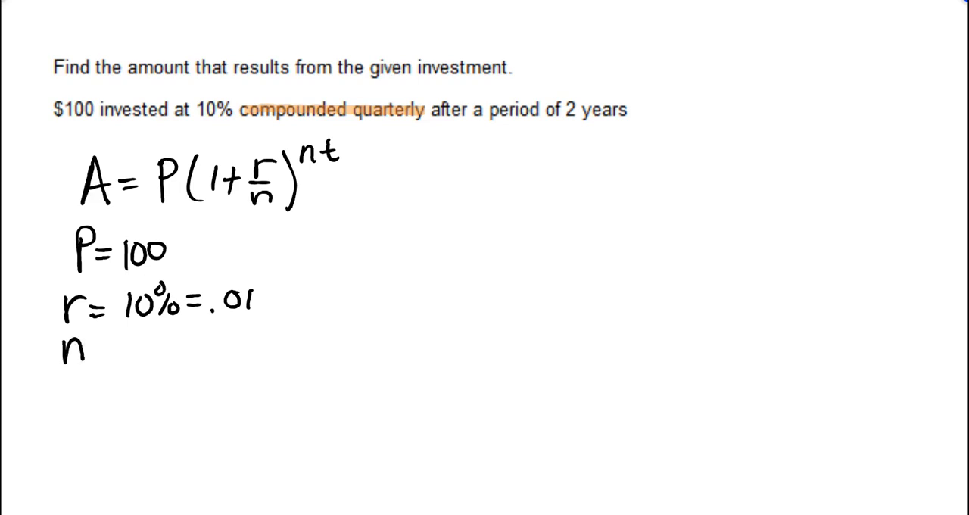
{"action": "type", "text": "= 4"}
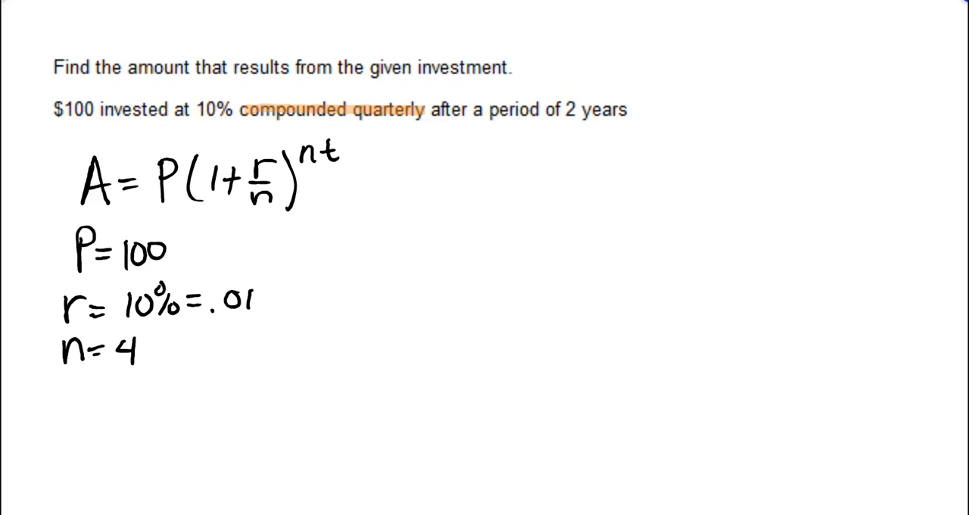
{"action": "type", "text": "t"}
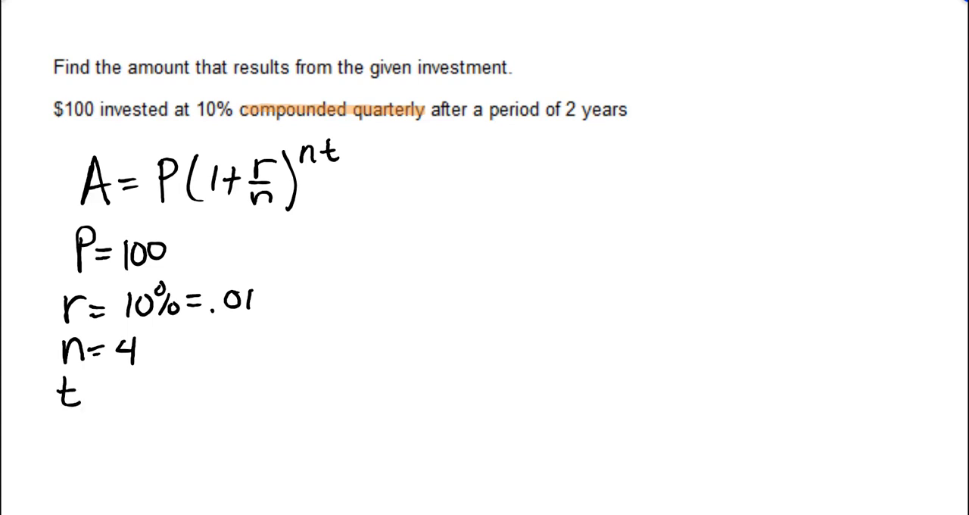
{"action": "type", "text": "=2"}
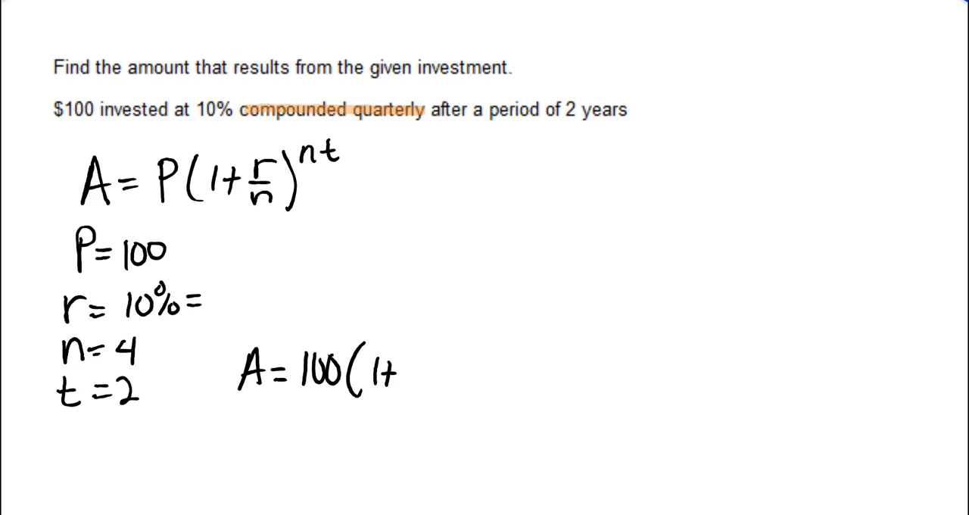
{"action": "type", "text": ".1"}
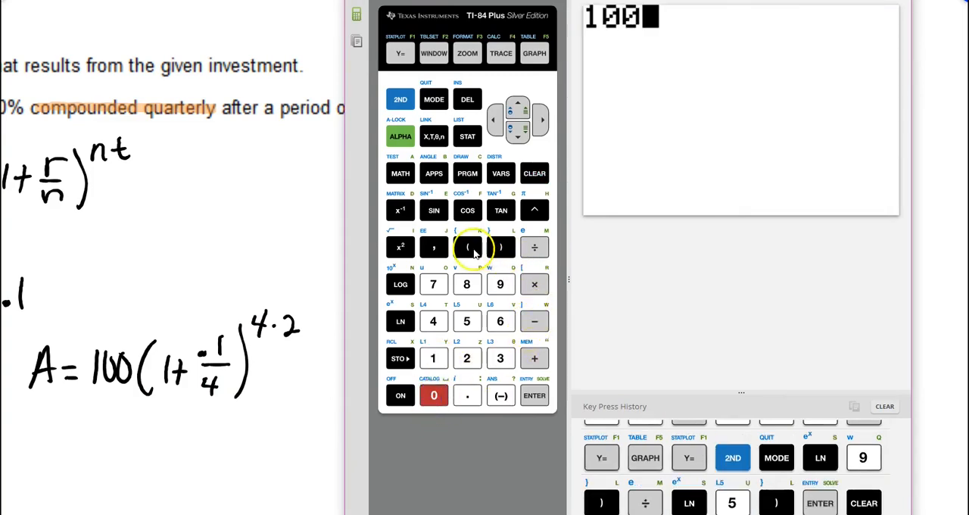
- Key 100(1+.1/4)^(4×2) into the emulator, giving 121.8402898
{"action": "left_click", "coordinate": [467, 248]}
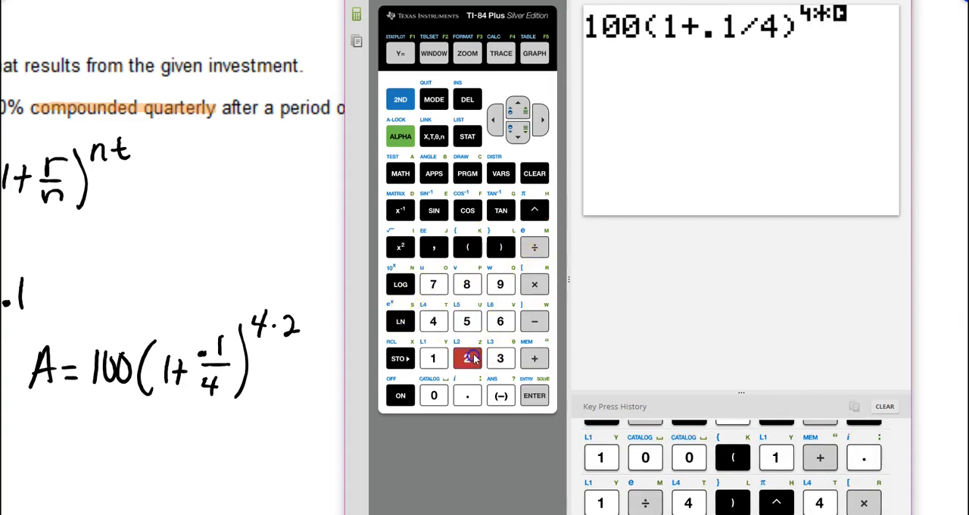
{"action": "left_click", "coordinate": [534, 395]}
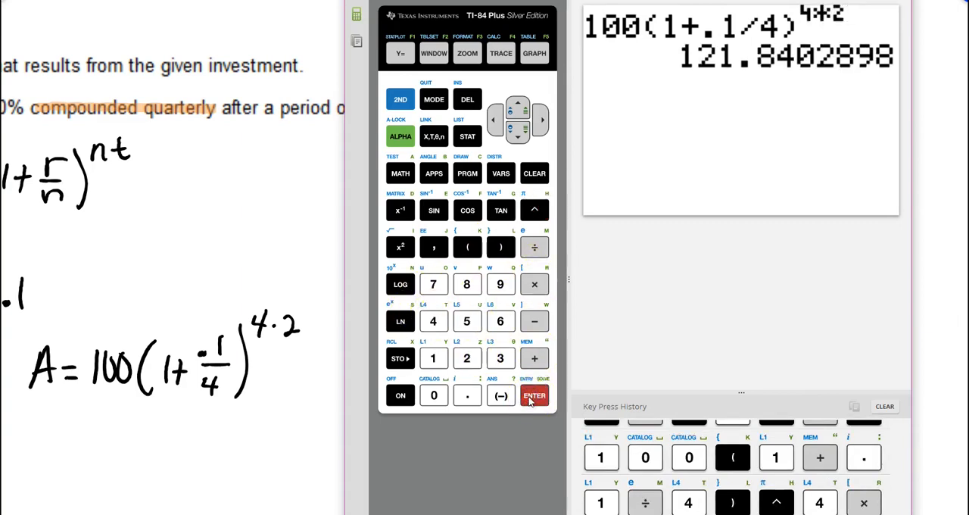